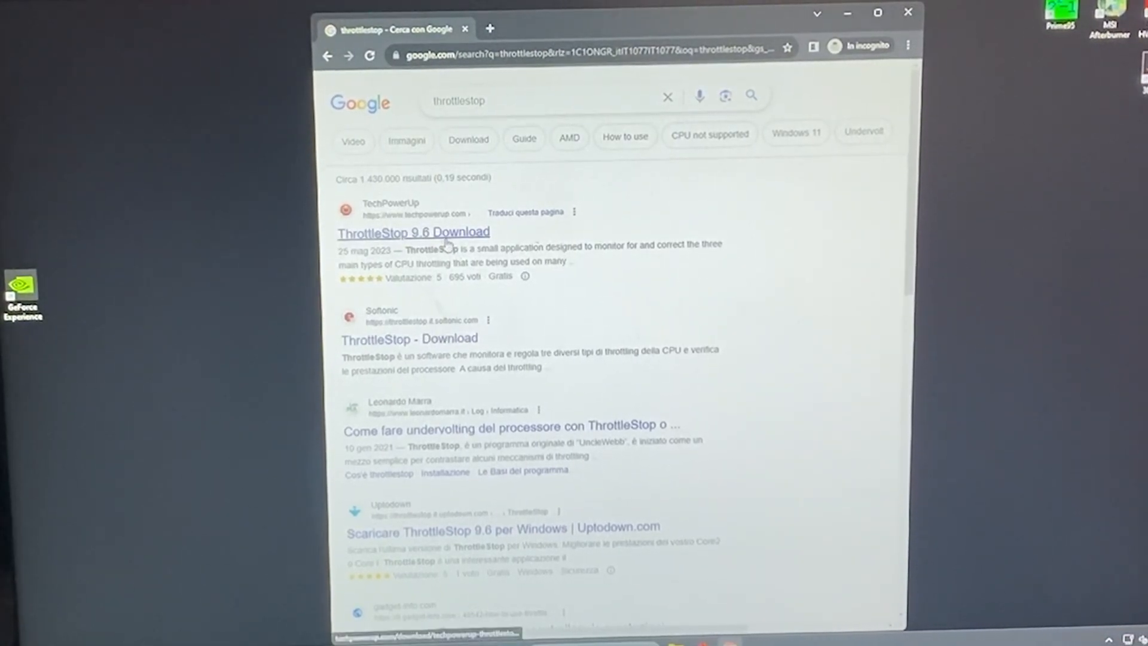
# Step: Download the ThrottleStop 9.6 zip from TechPowerUp into Downloads
pyautogui.click(414, 232)
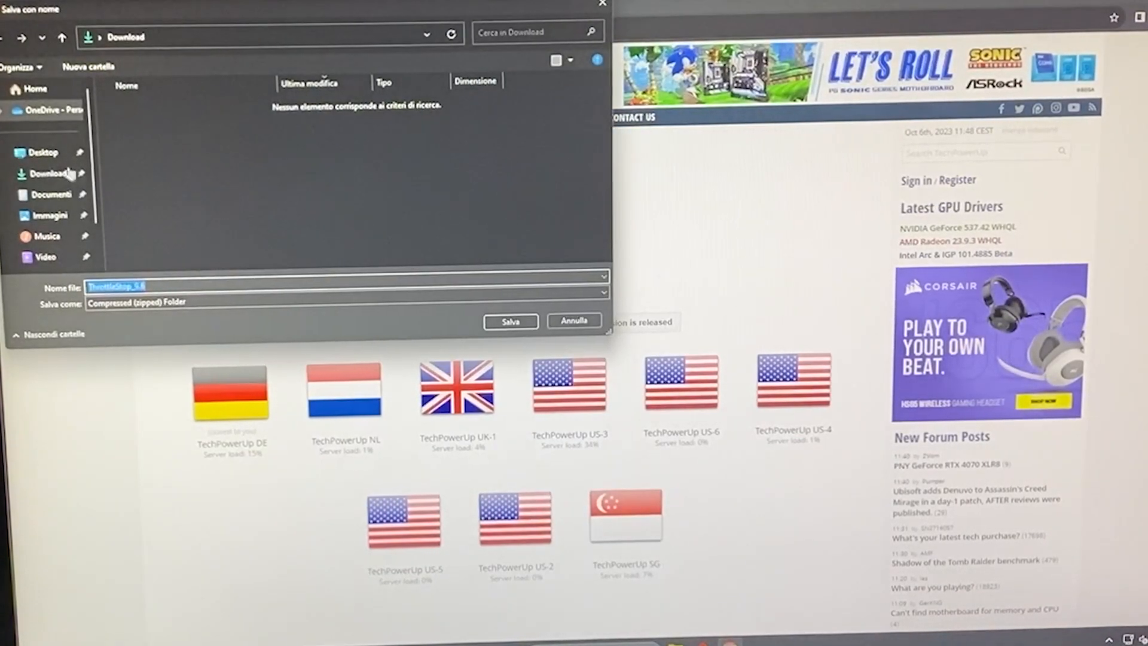
pyautogui.click(509, 322)
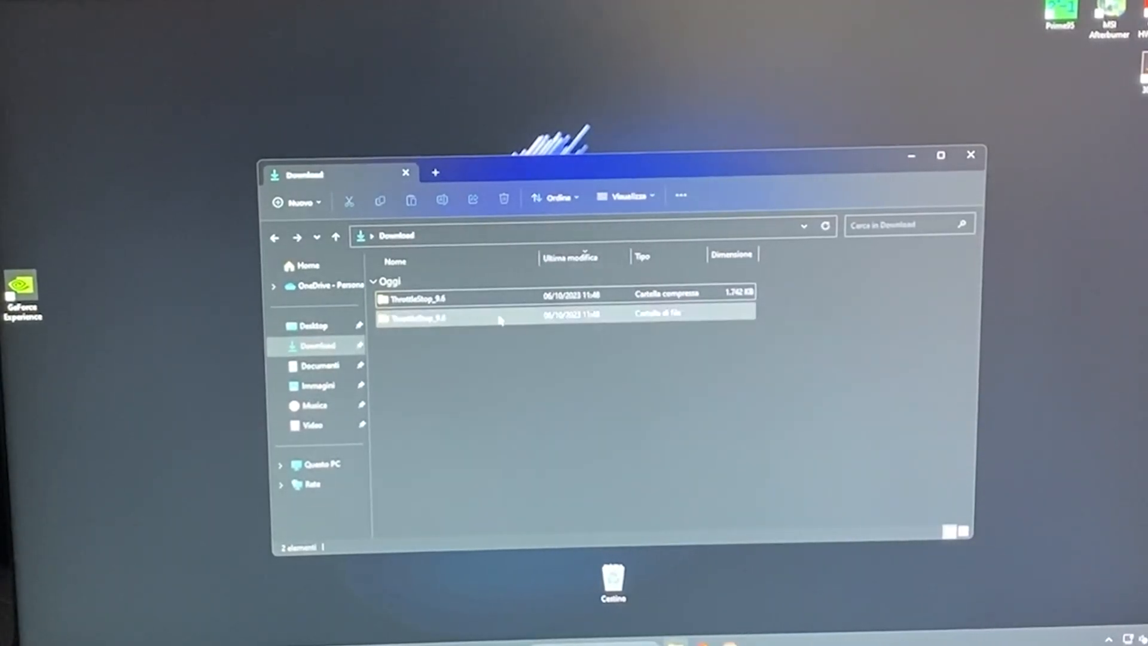
# Step: Create a 'ThrottleStop' folder on drive C, put the app there and launch ThrottleStop.exe
pyautogui.doubleClick(420, 298)
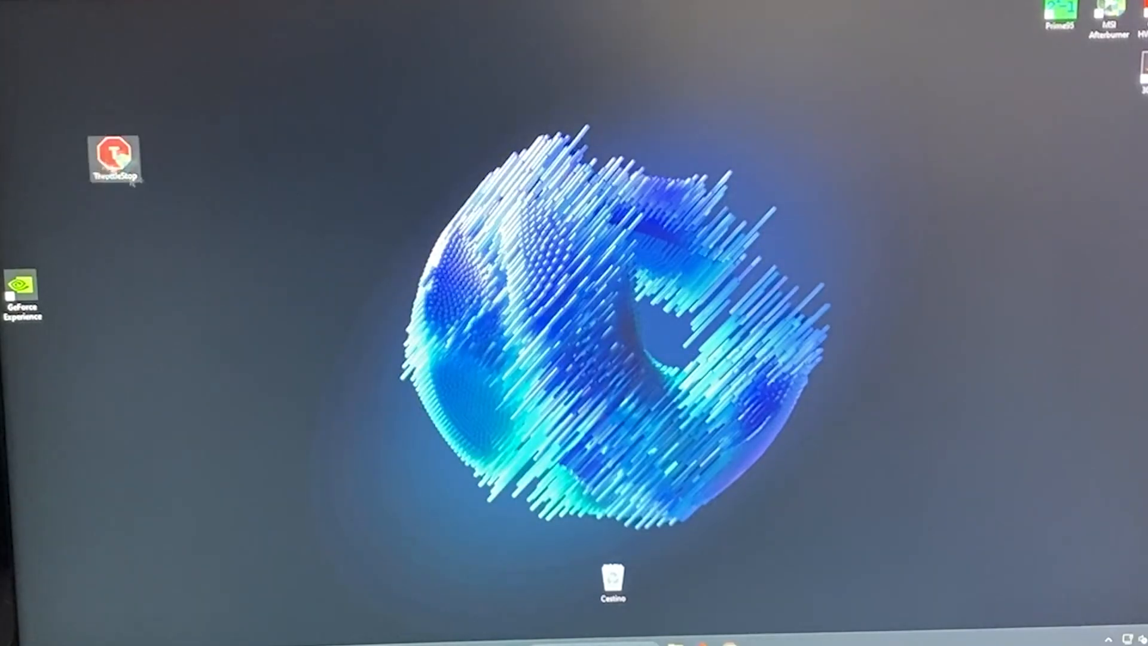
pyautogui.moveTo(116, 160); pyautogui.dragTo(322, 345)
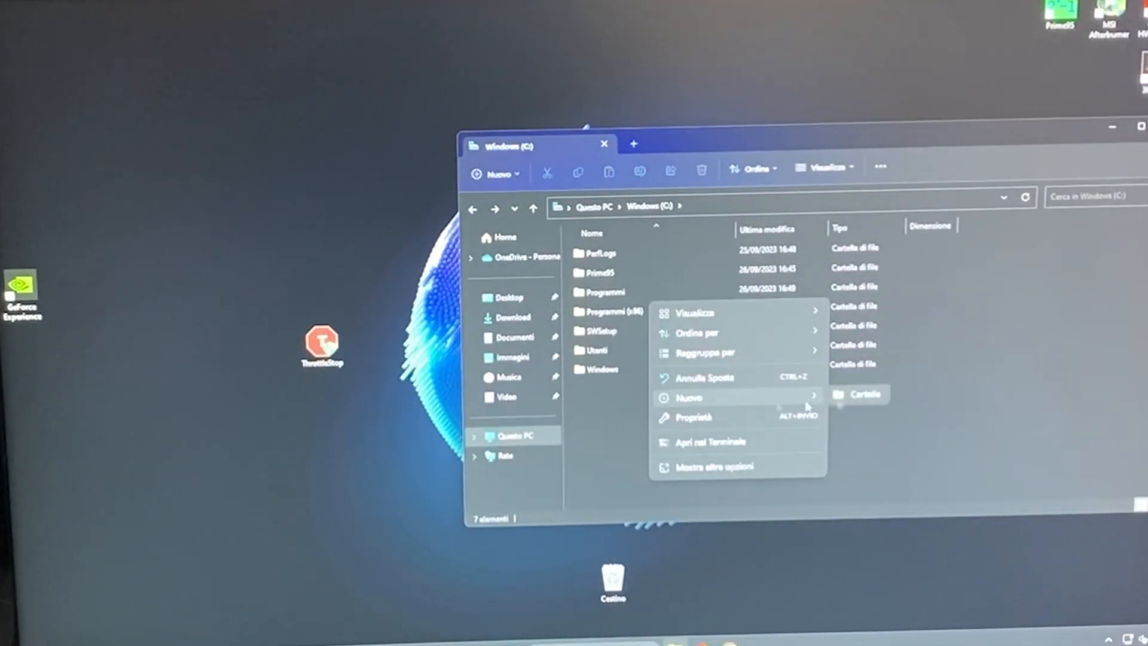
pyautogui.click(864, 394)
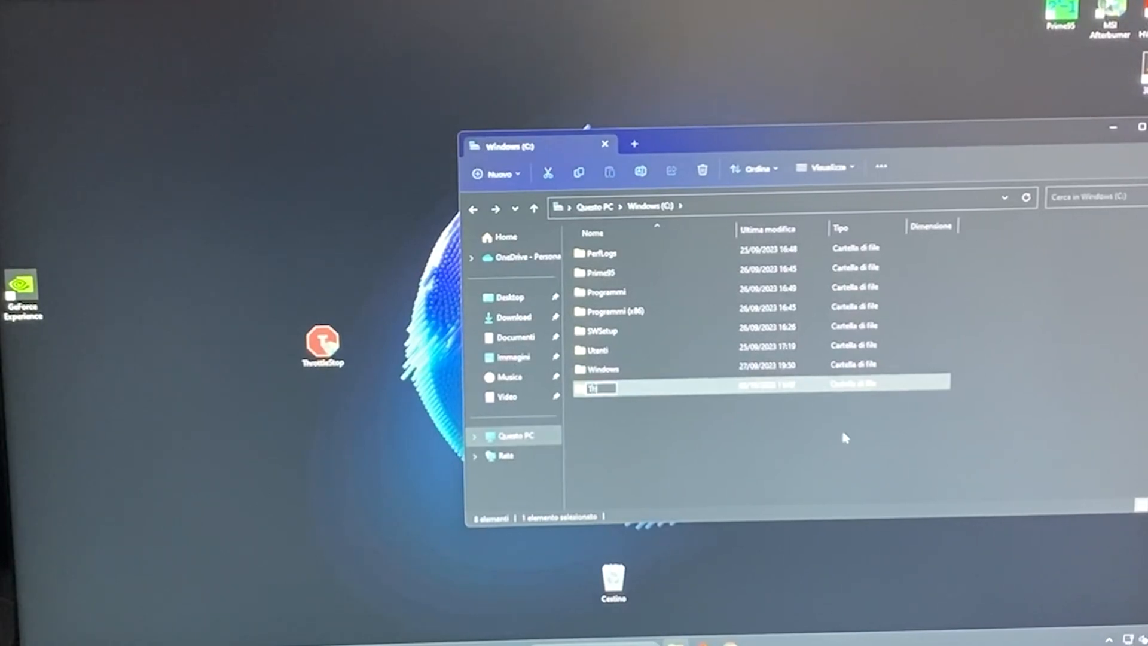
pyautogui.write('ThrottleStop')
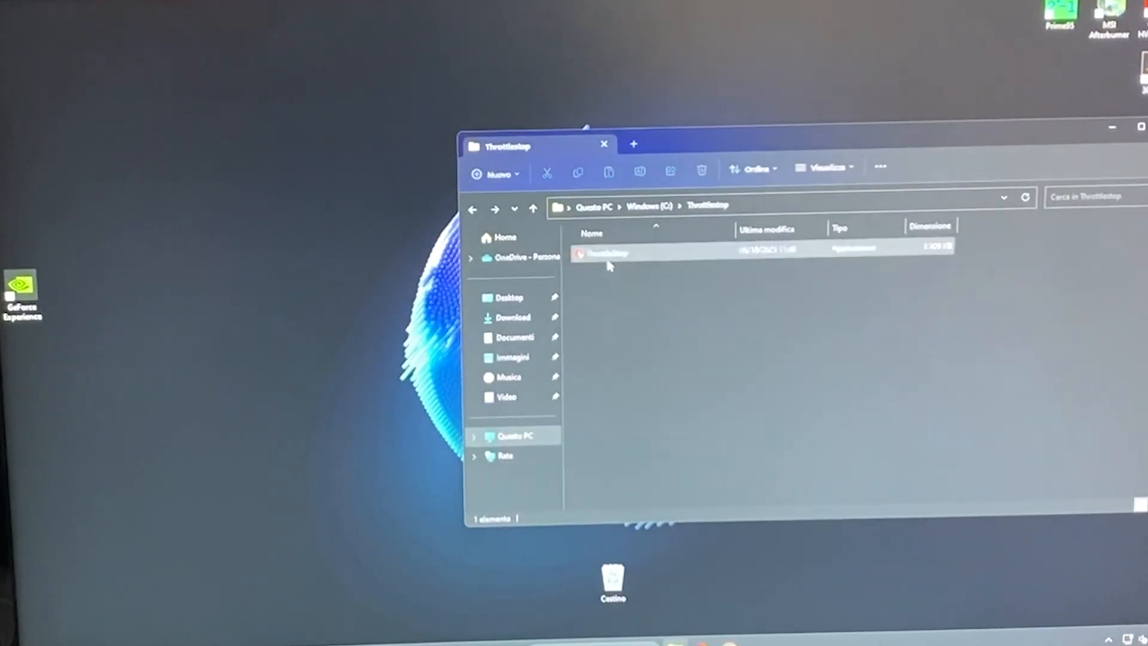
pyautogui.doubleClick(606, 254)
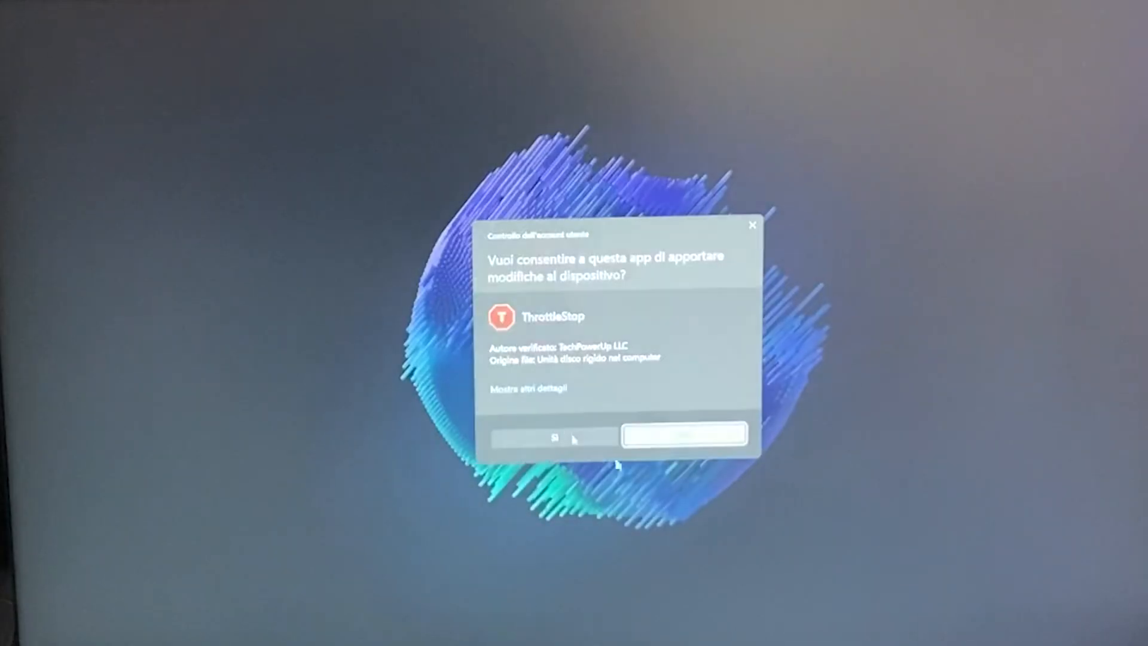
# Step: Allow ThrottleStop through the UAC prompt so its monitoring window appears
pyautogui.click(682, 434)
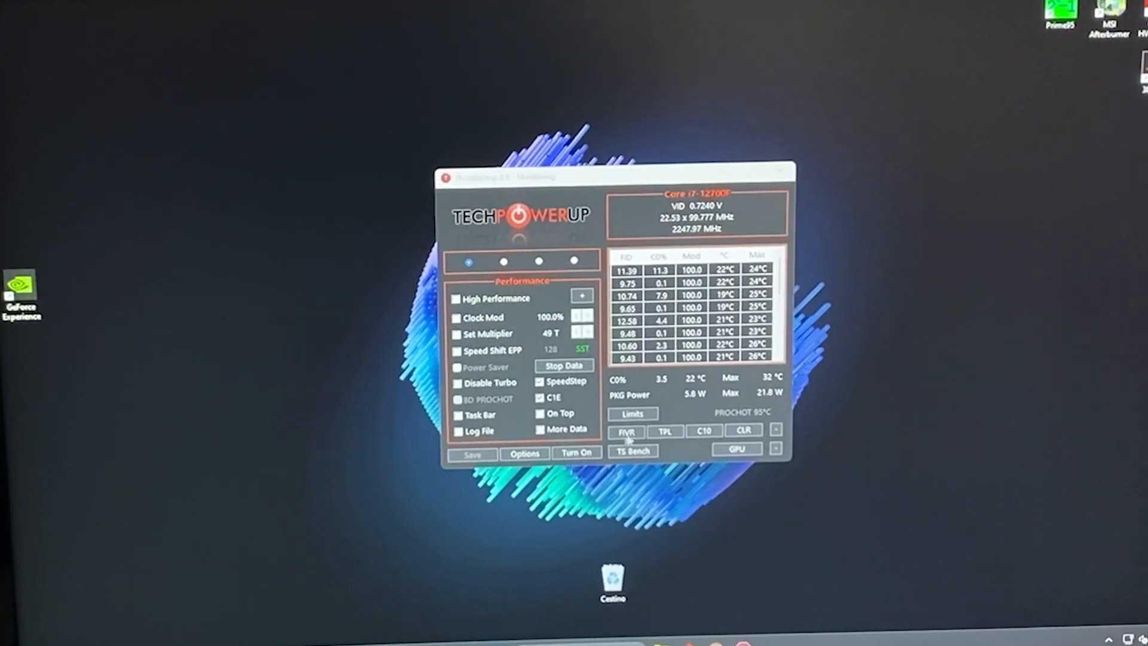
pyautogui.click(626, 431)
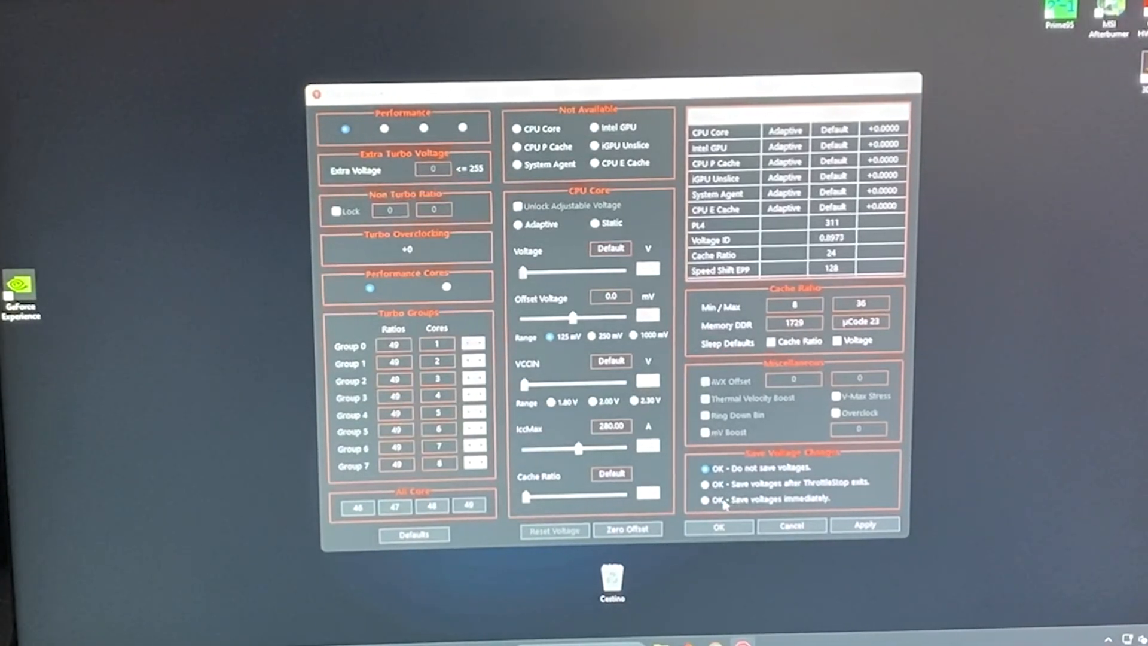
# Step: Choose 'OK - Save voltages immediately' under Save Voltage Changes
pyautogui.click(705, 499)
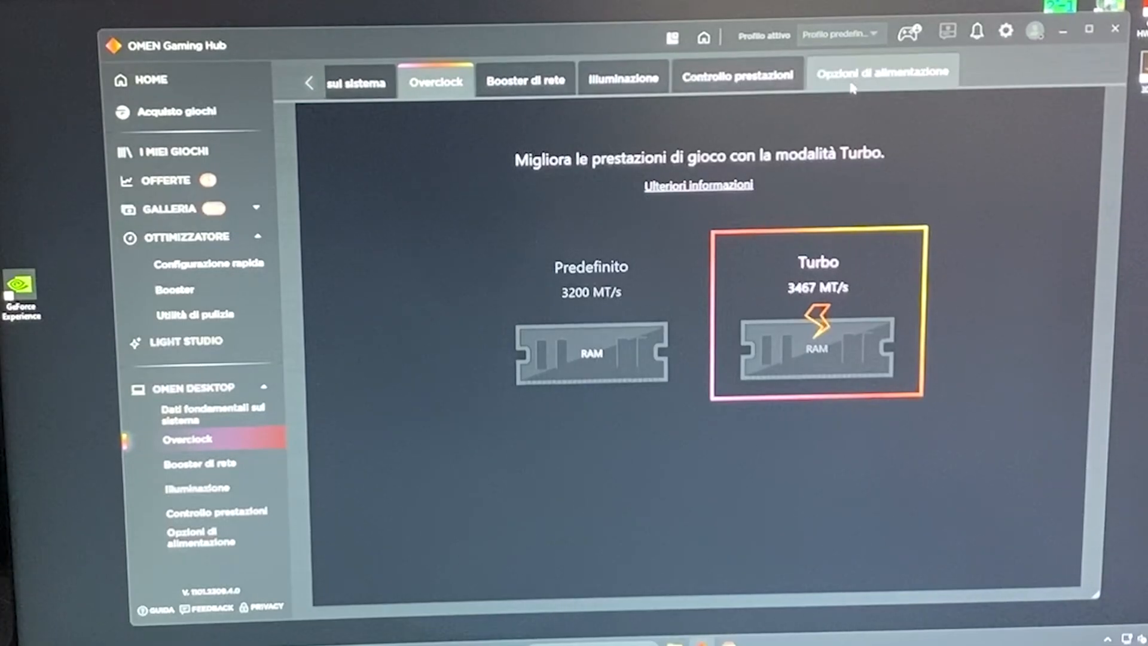
# Step: Select Prestazioni power mode with Manuale thermal control and the CPU fan at Alto
pyautogui.click(882, 72)
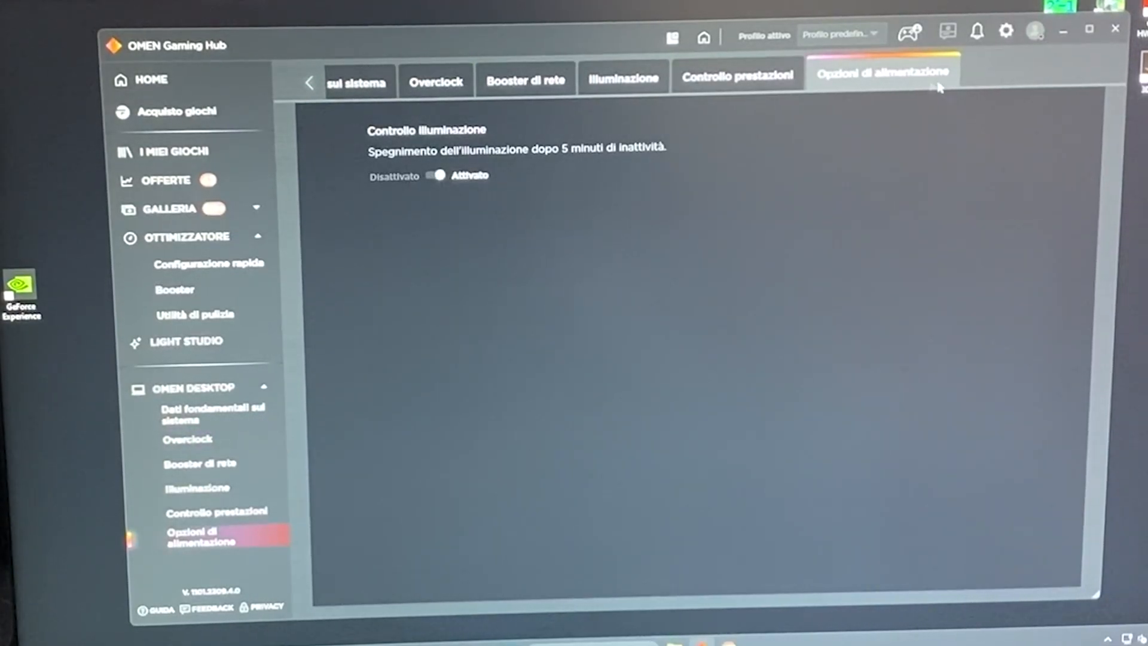
pyautogui.click(737, 75)
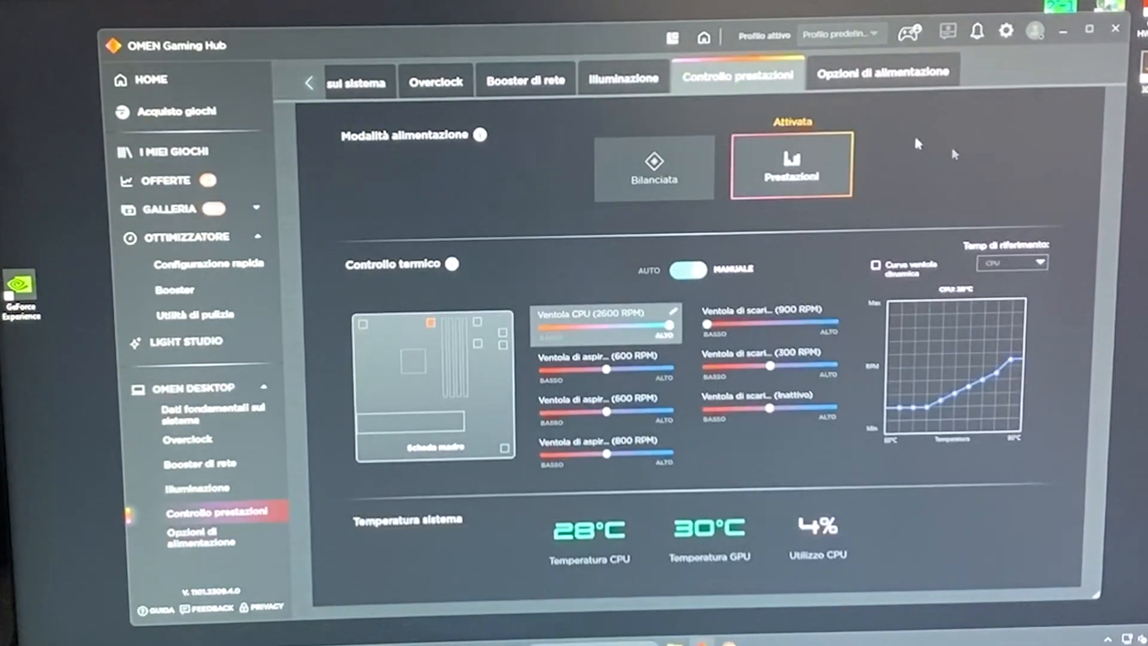
pyautogui.click(652, 167)
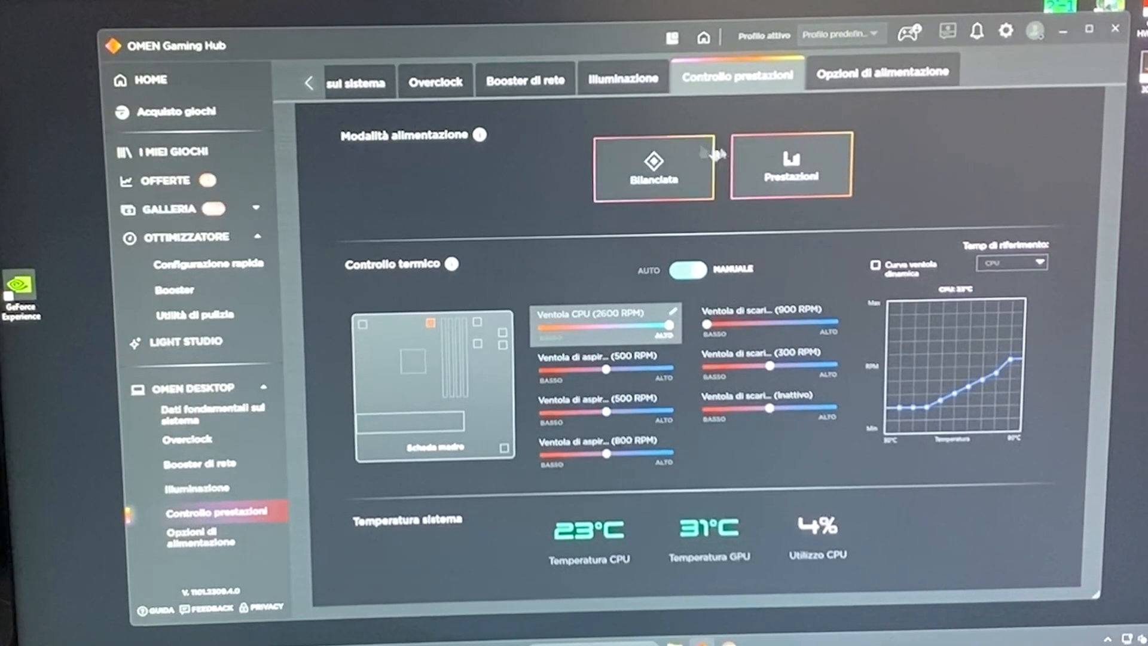
pyautogui.click(790, 165)
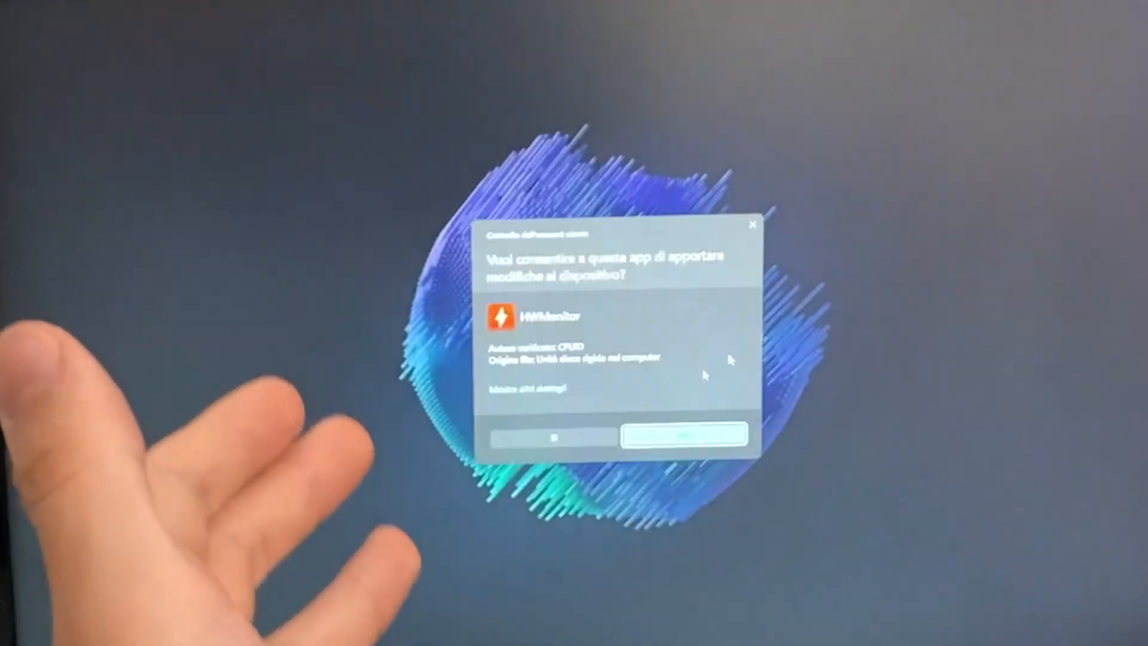
# Step: Allow HWMonitor through UAC and browse the Core i7-12700F voltage, temperature and power readings
pyautogui.click(682, 436)
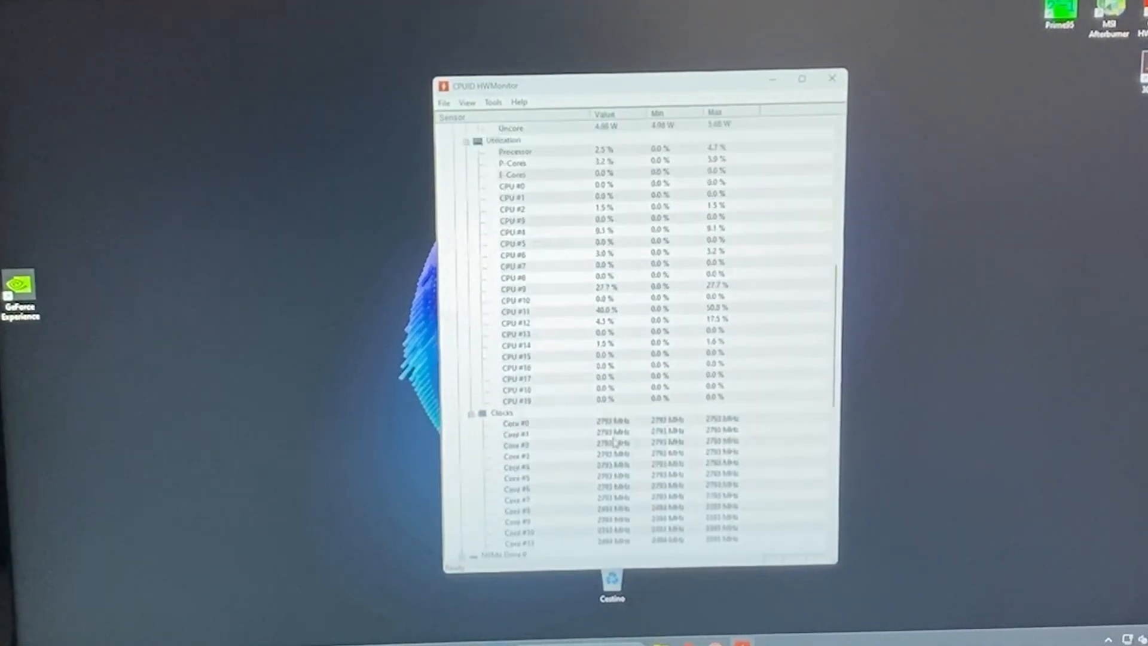
pyautogui.scroll(-3)
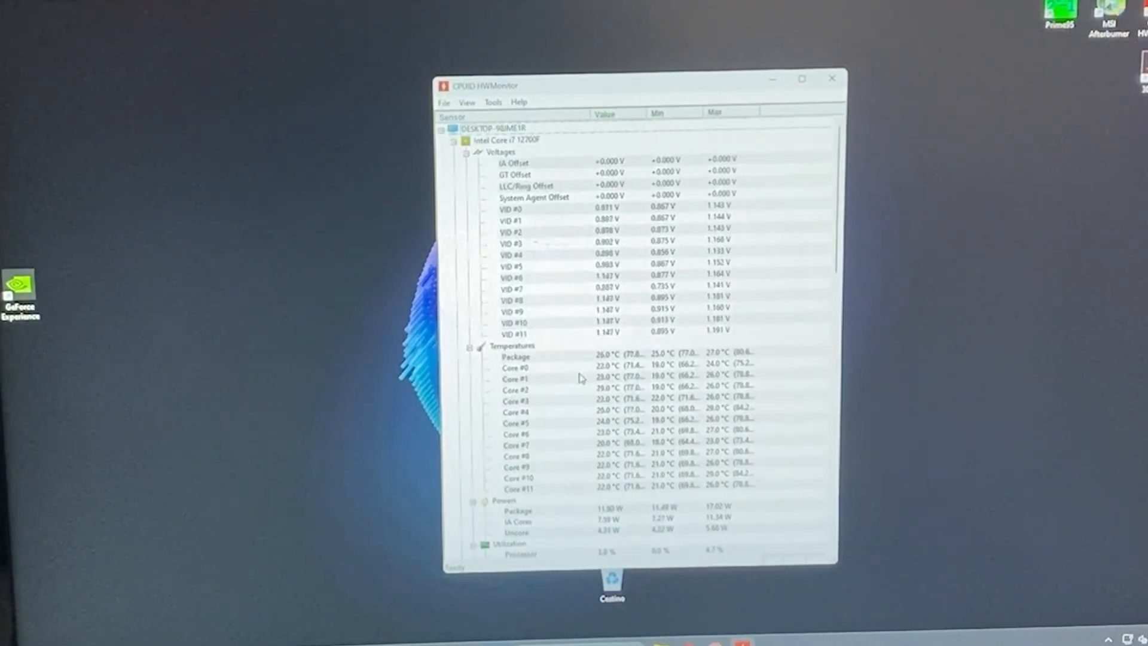
pyautogui.scroll(-3)
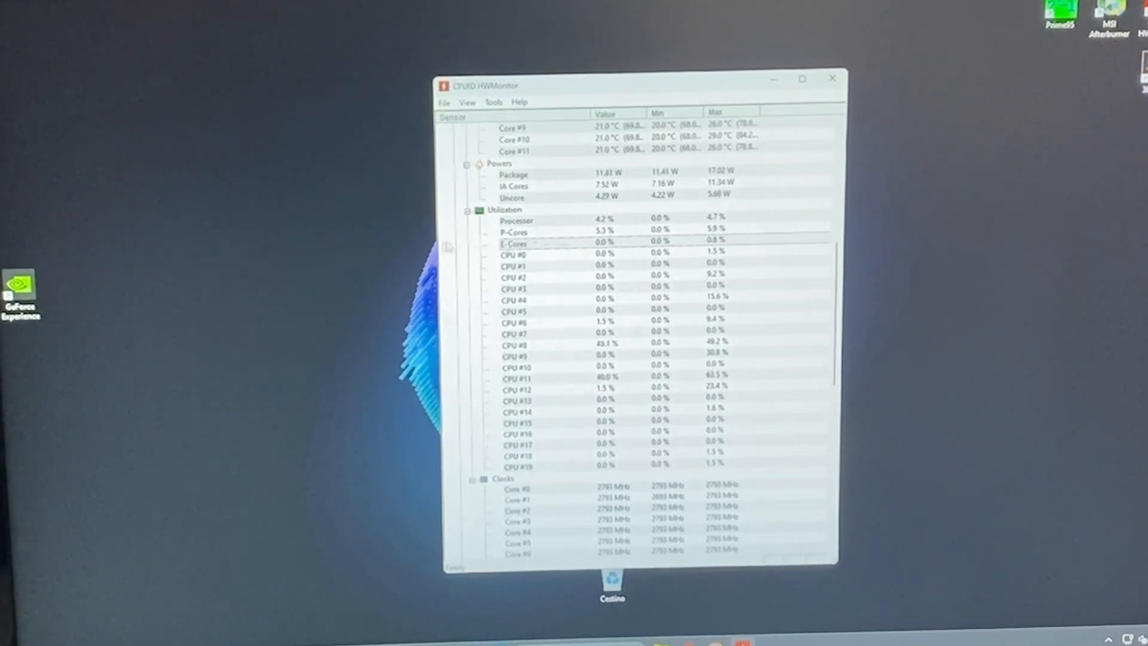
pyautogui.moveTo(915, 249)
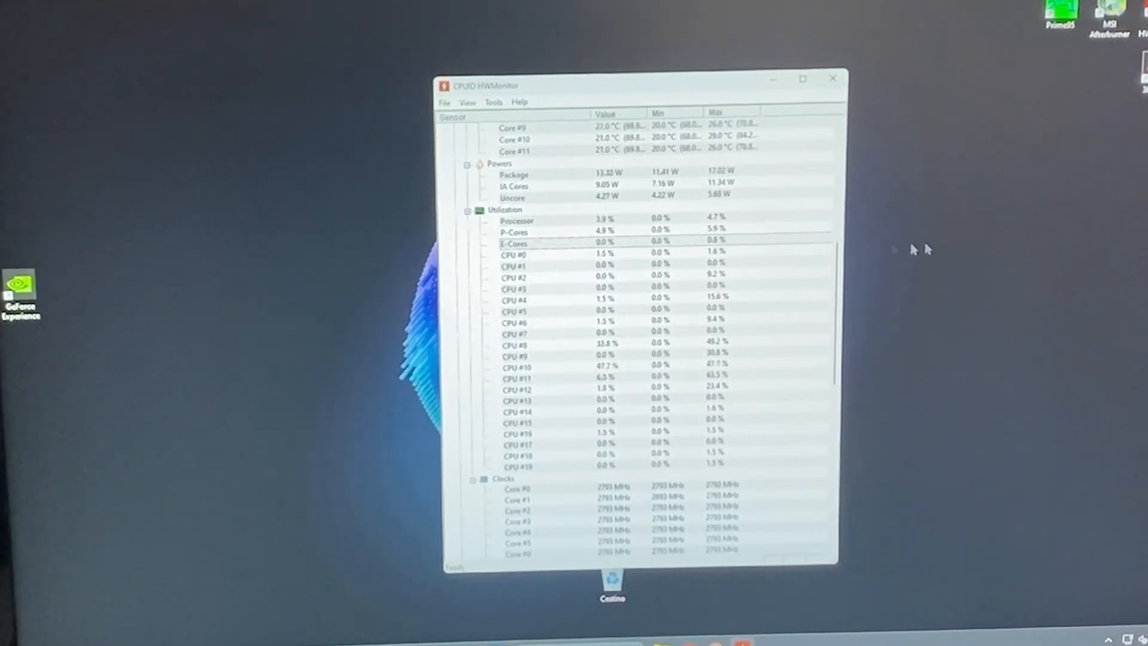